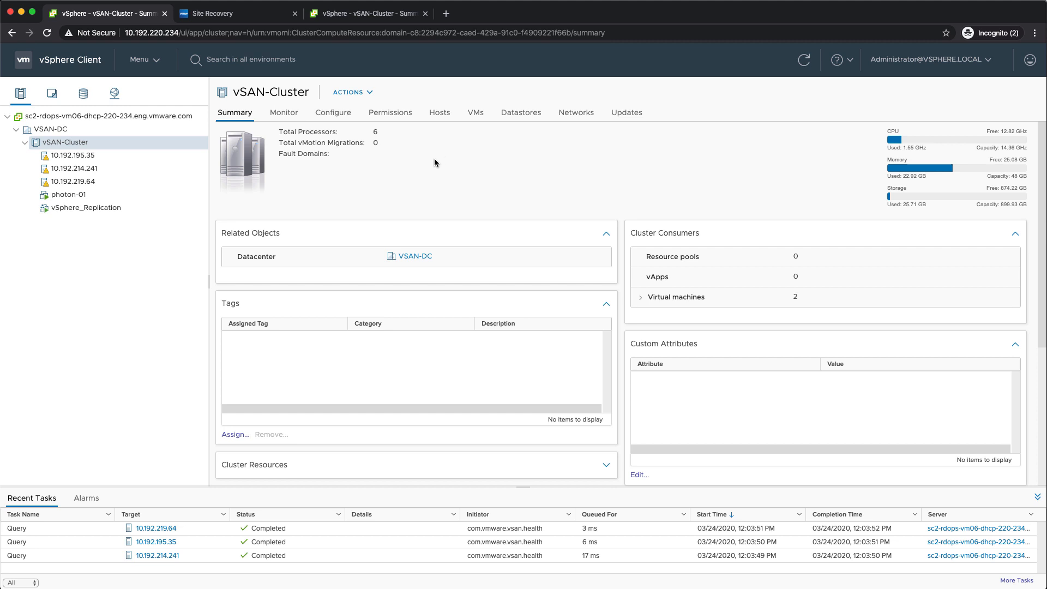
Open photon-01's summary under vSphere_Replication and scroll to its VM Replication card.
left_click(85, 208)
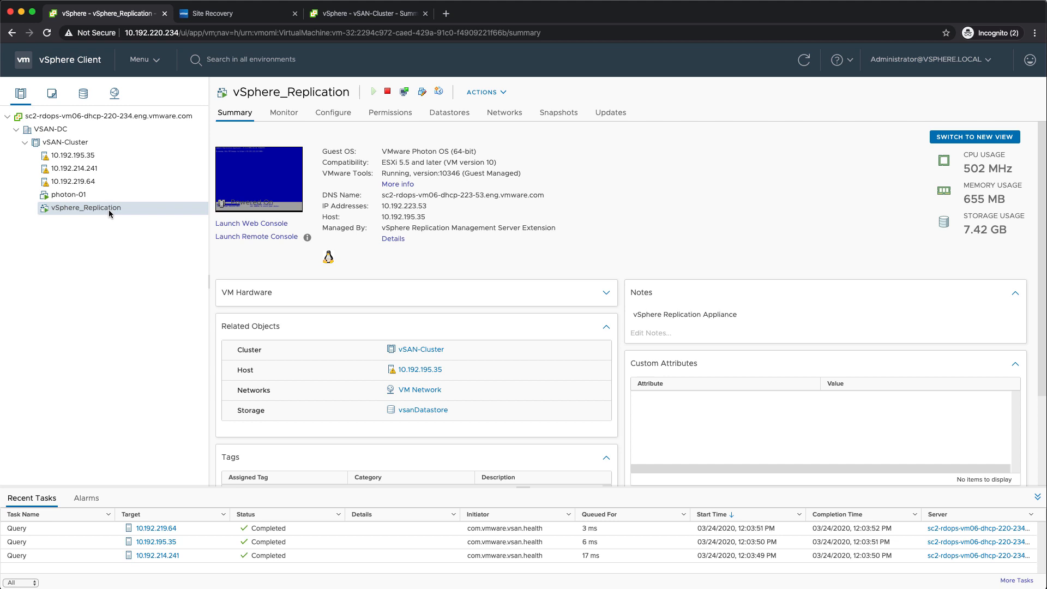
left_click(803, 60)
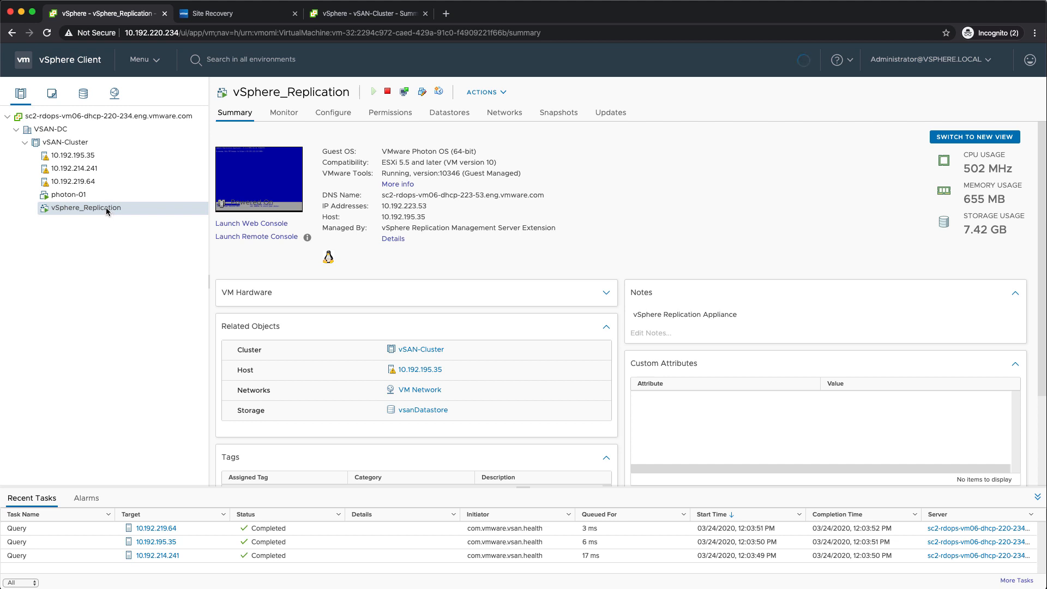
left_click(68, 194)
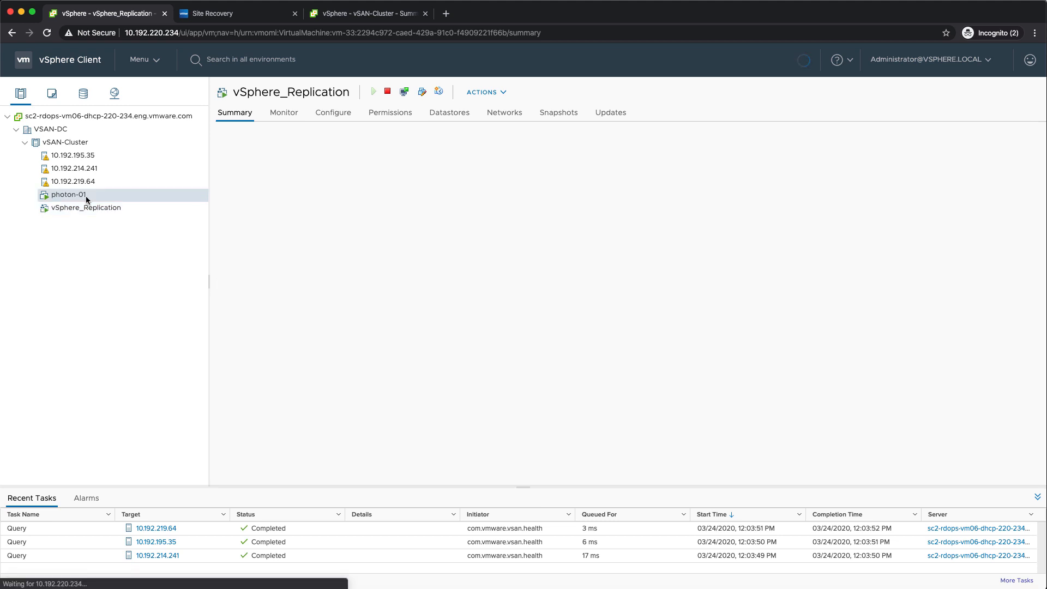
left_click(69, 194)
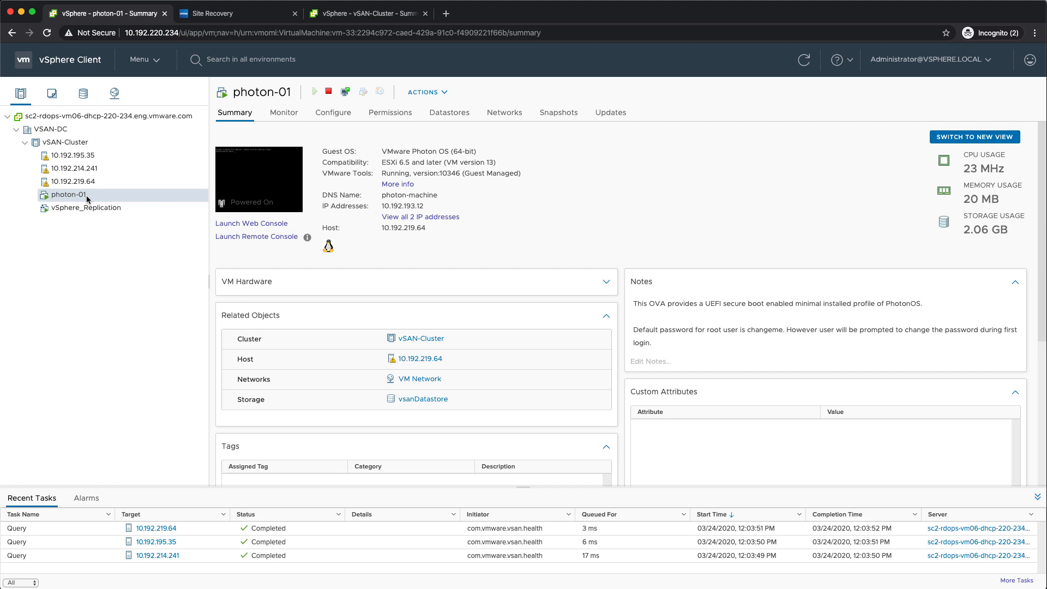
scroll("down", 3)
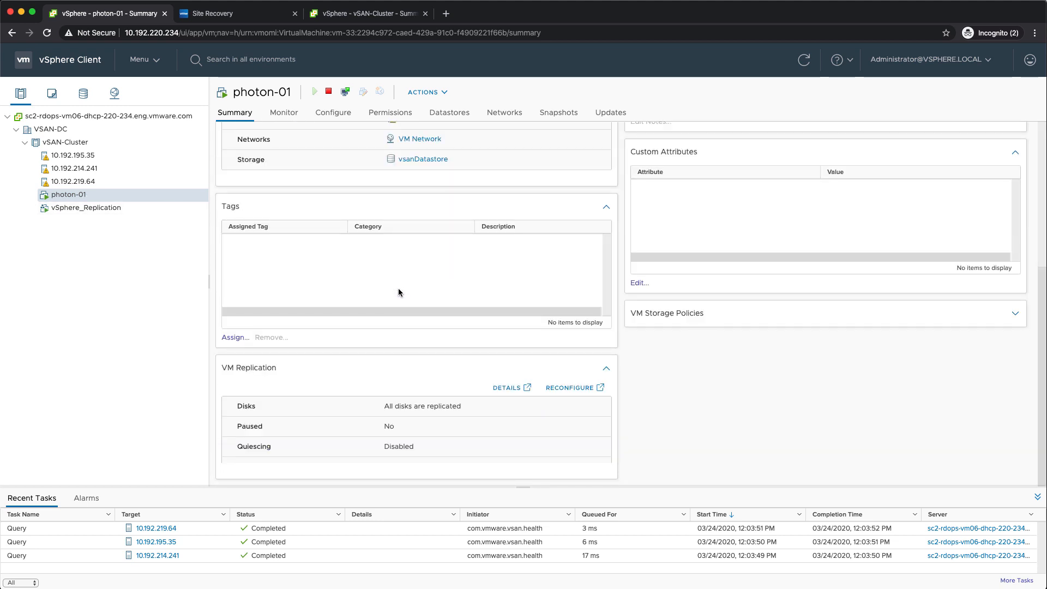
mouse_move(389, 429)
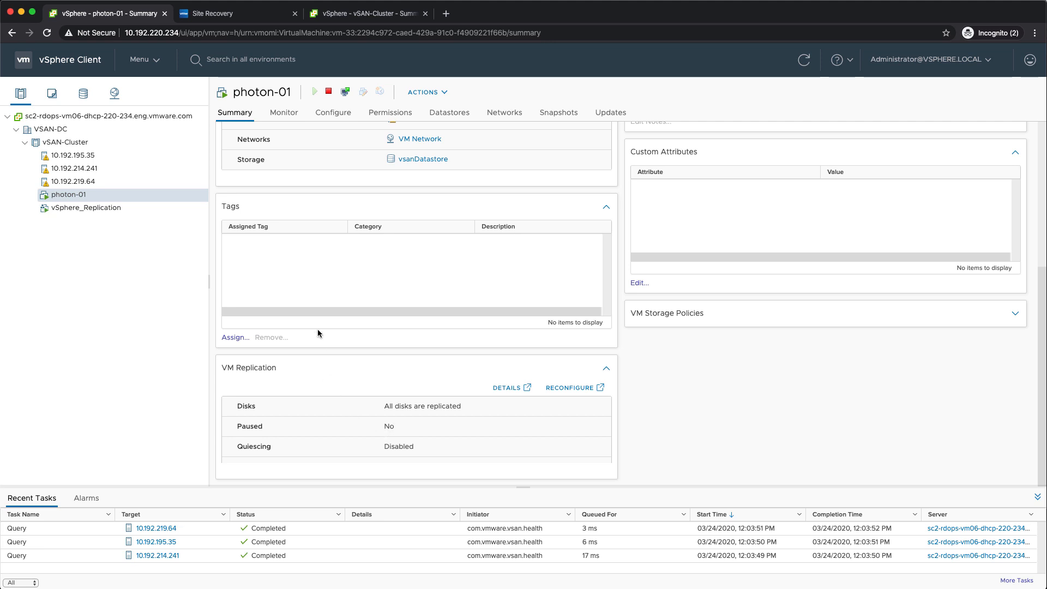
Review photon-01's outgoing replication in Site Recovery: OK, 15-minute RPO, 1.6 GB disks.
left_click(220, 12)
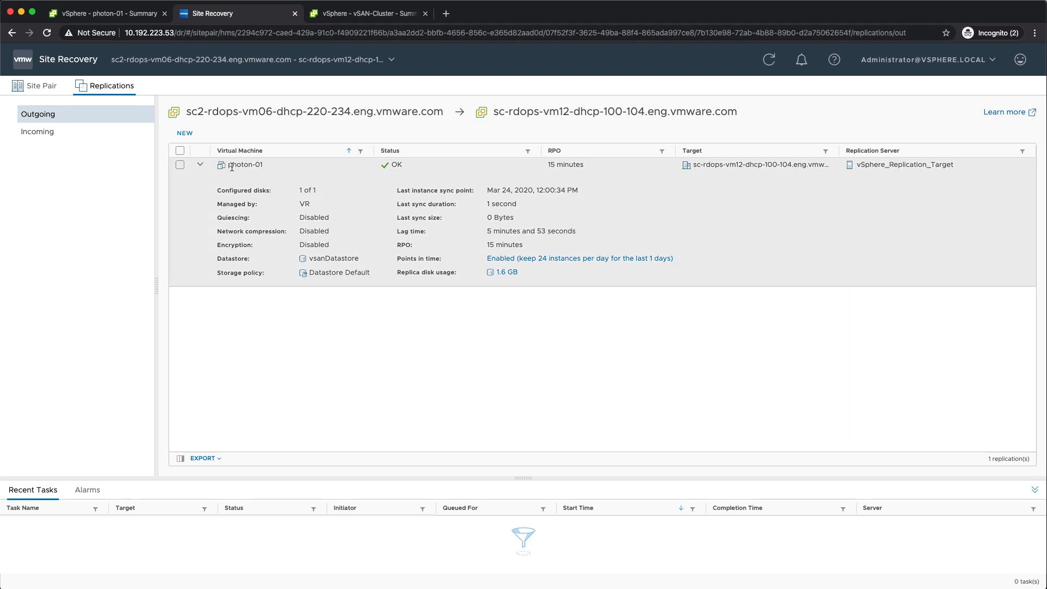
mouse_move(253, 178)
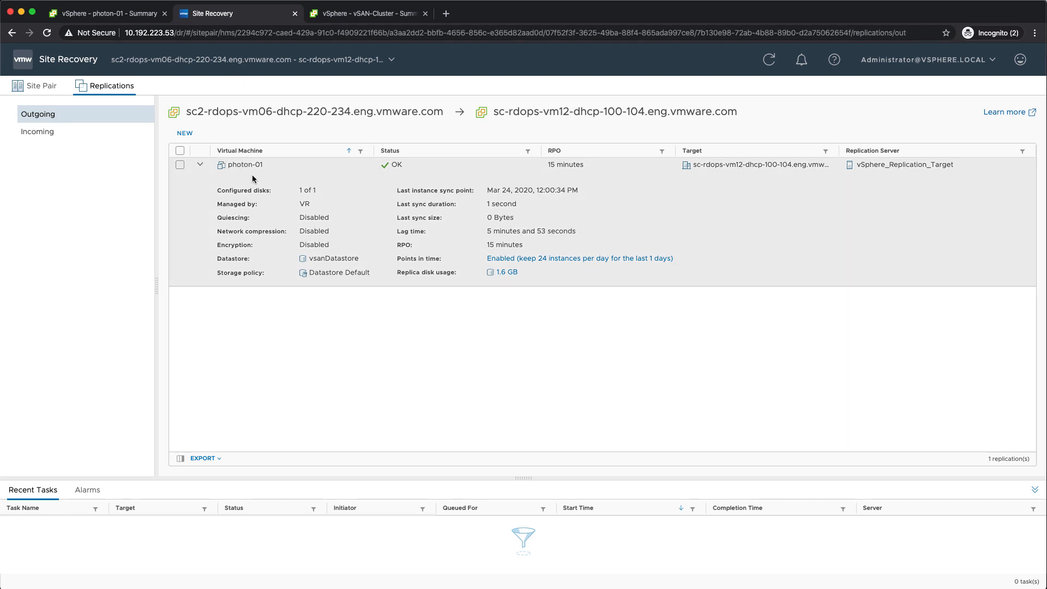
mouse_move(306, 185)
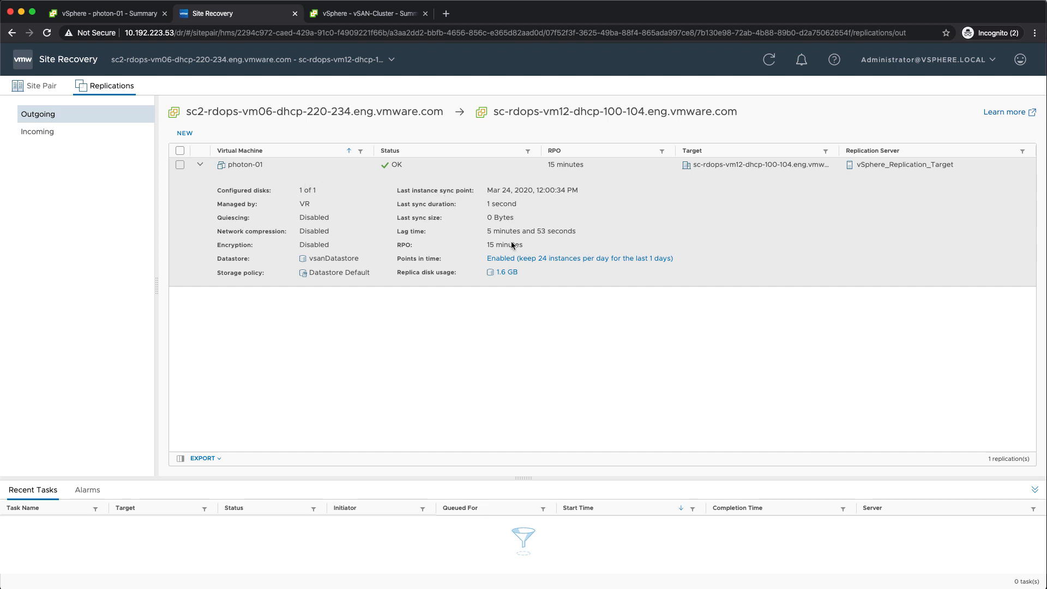
mouse_move(565, 275)
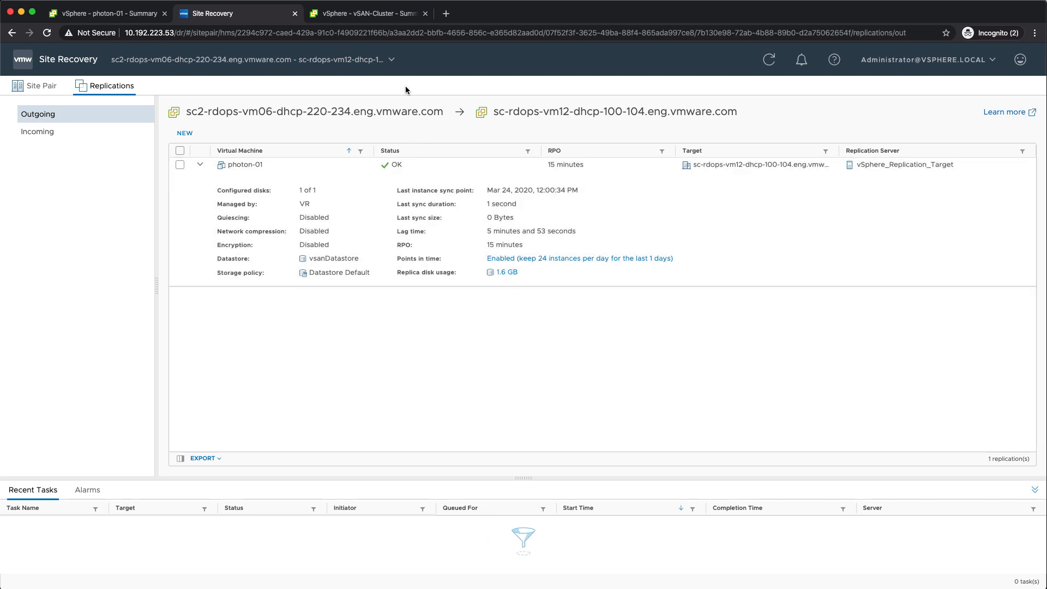
Switch to the target vCenter's vSAN-Cluster and open its Monitor issues page.
left_click(367, 14)
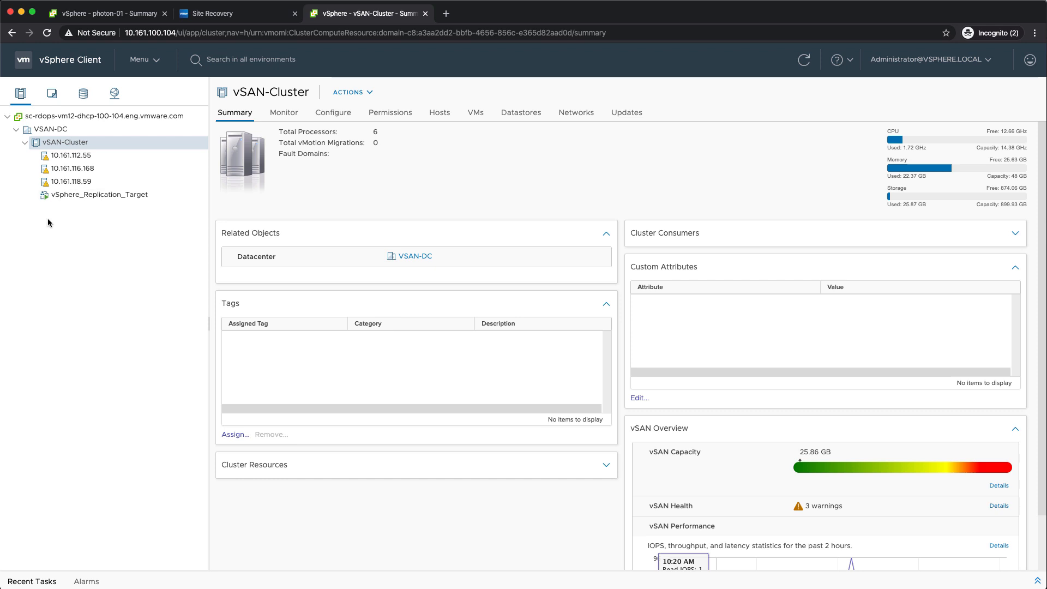
mouse_move(104, 224)
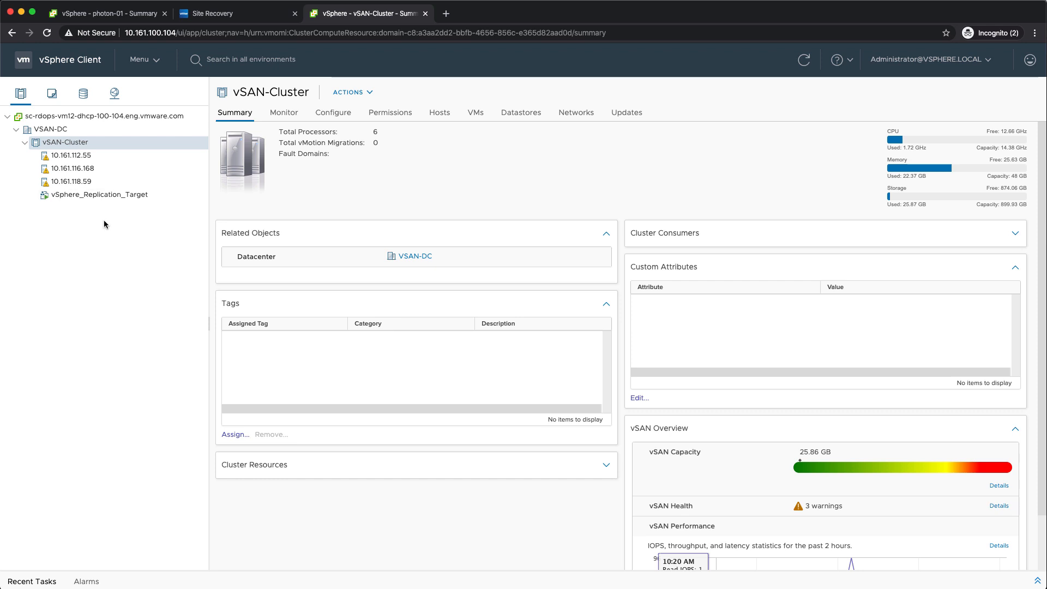
mouse_move(297, 175)
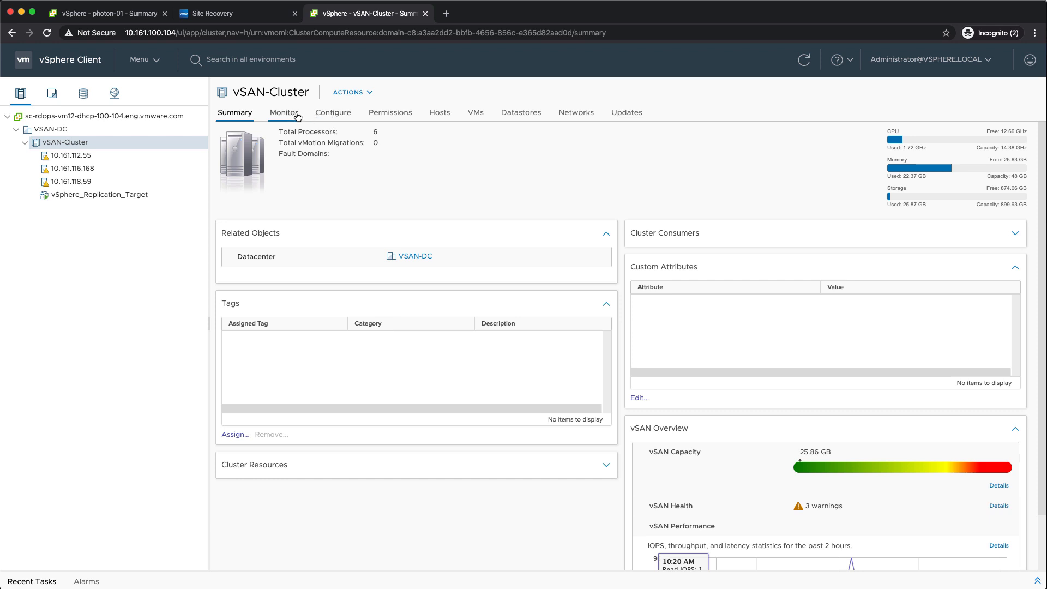
left_click(283, 112)
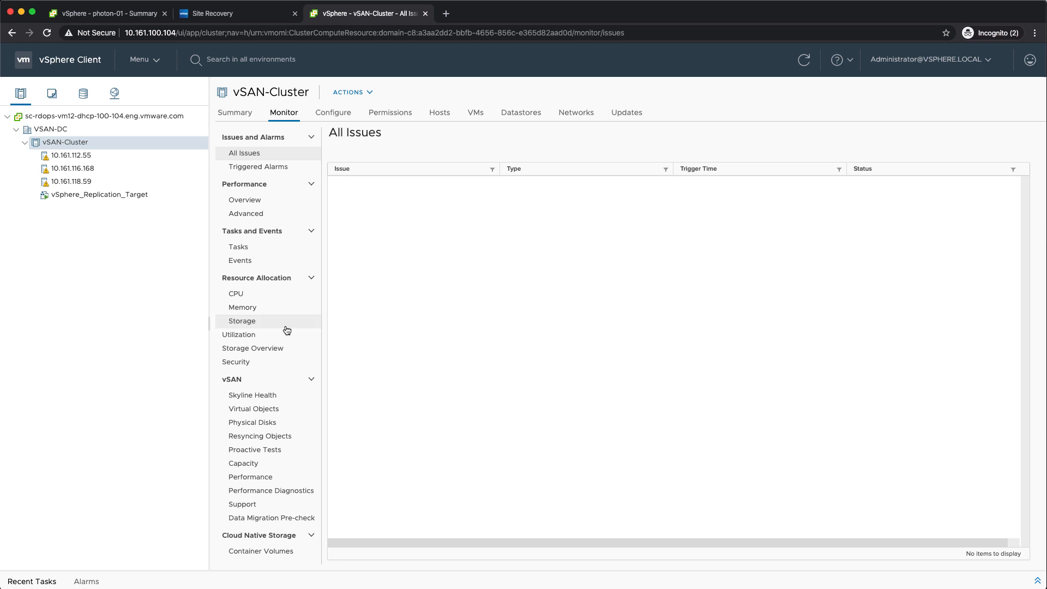
Open vSAN Virtual Objects to show photon-01's replication config and five replica disks.
left_click(254, 408)
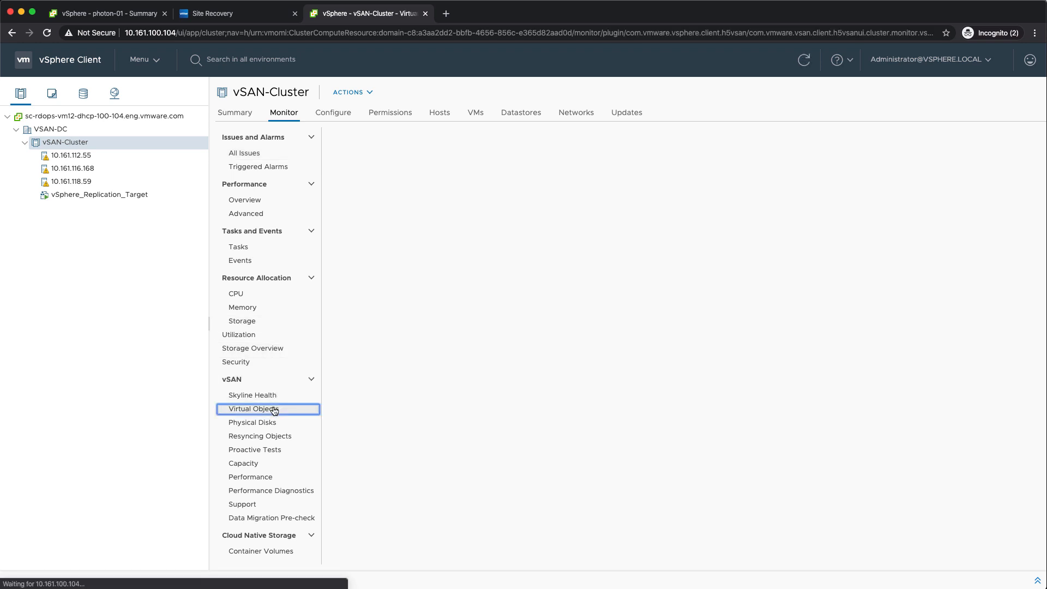
left_click(253, 408)
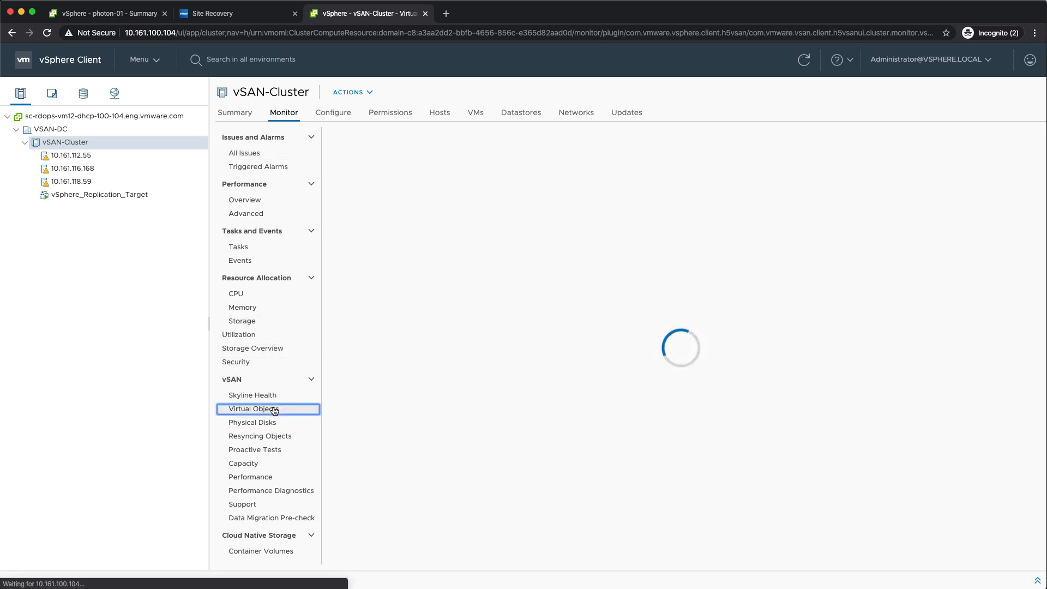
left_click(252, 409)
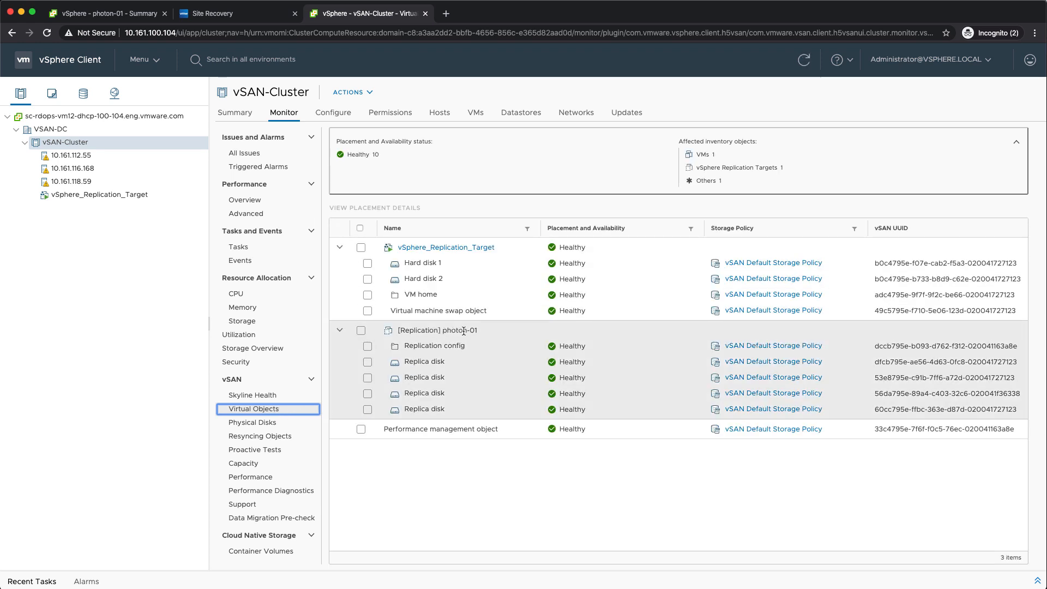
mouse_move(422, 361)
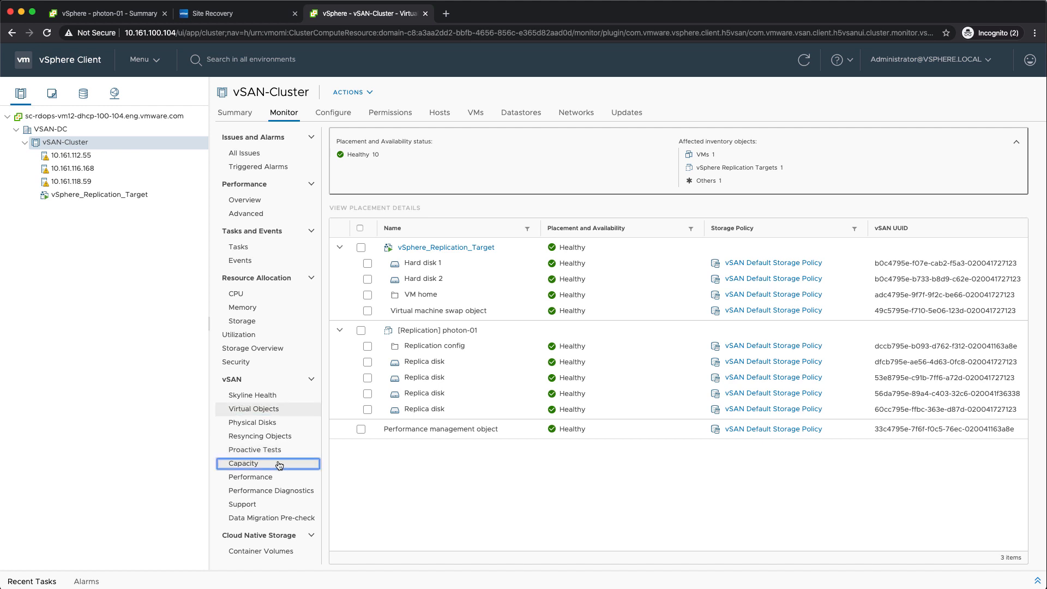
Open vSAN Capacity and expand User objects: vSphere Replication uses 2.32 GB.
left_click(244, 463)
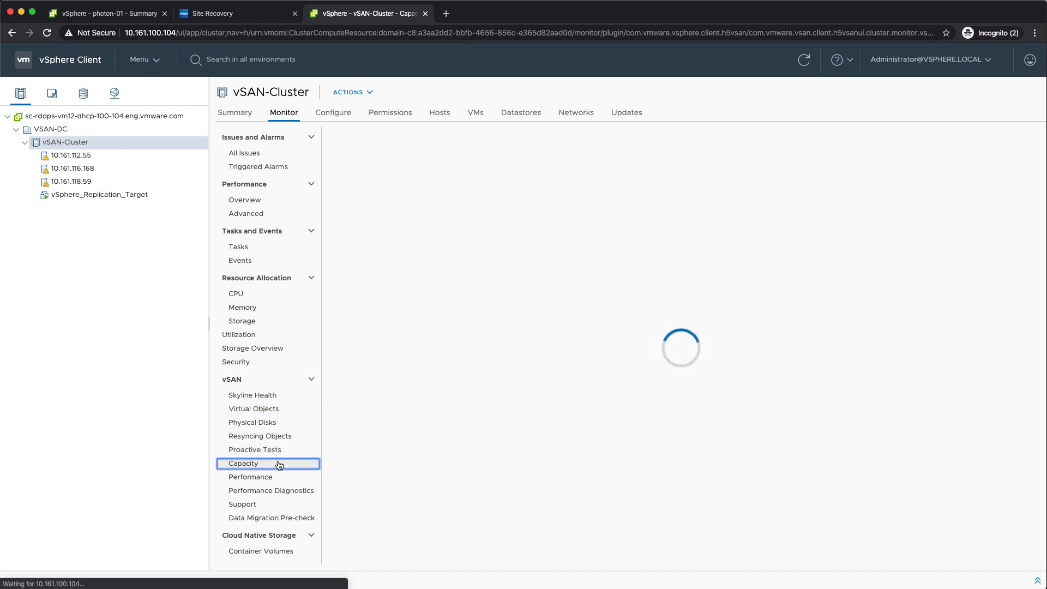
left_click(244, 463)
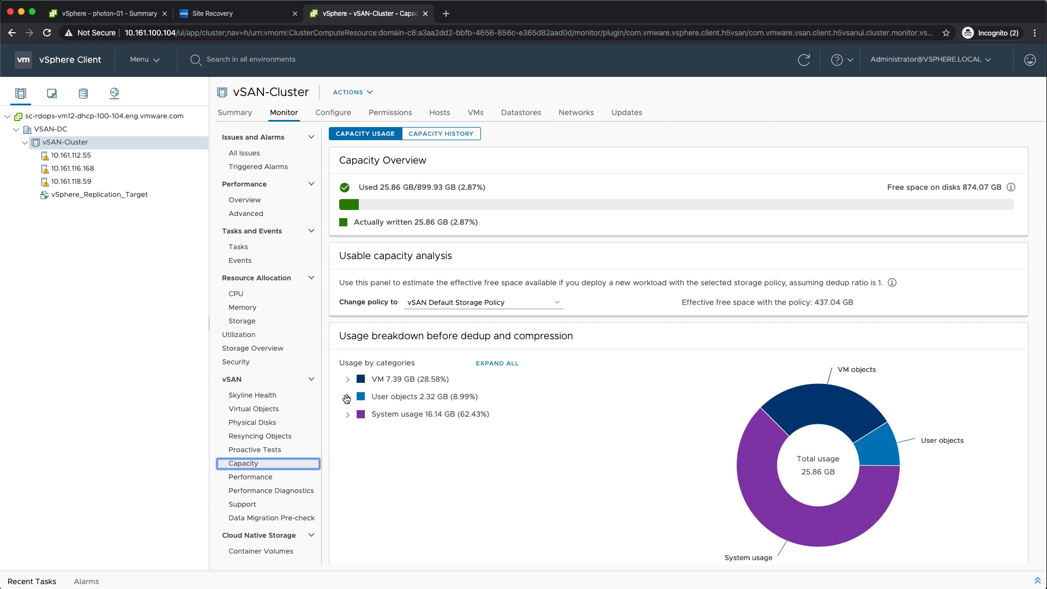
left_click(347, 395)
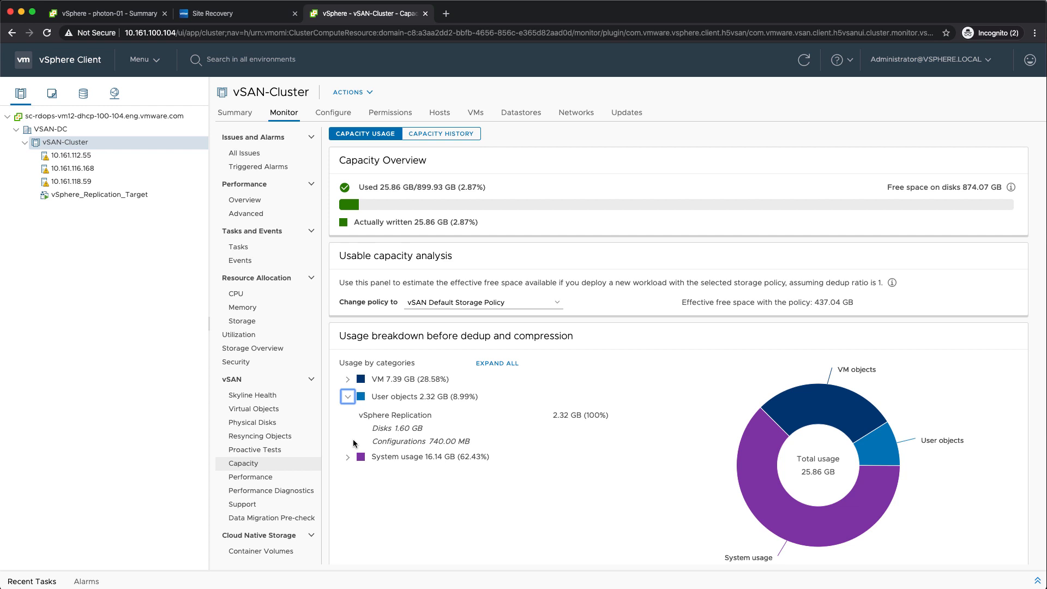
mouse_move(354, 444)
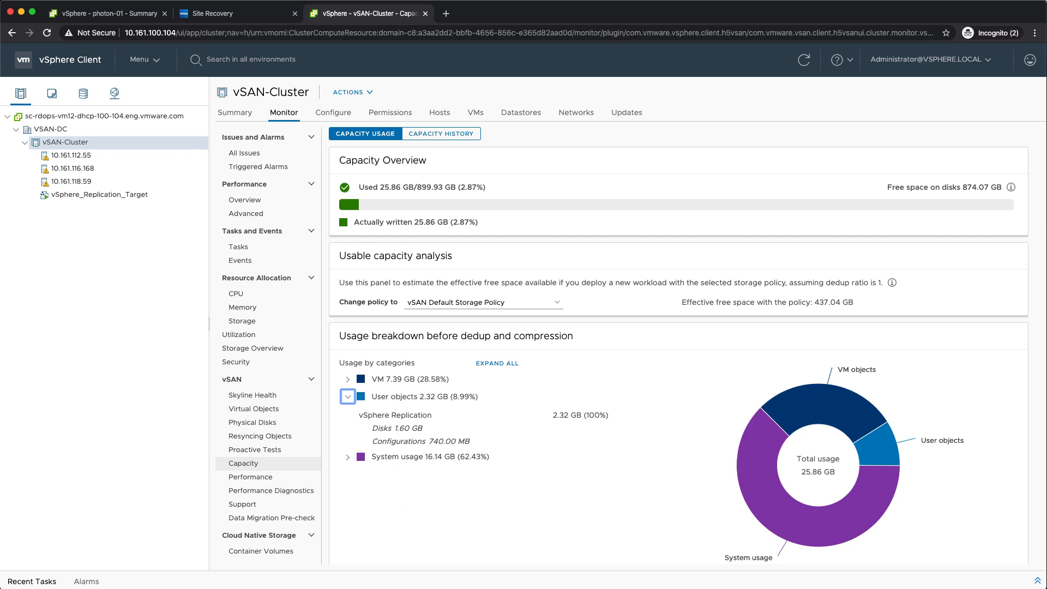